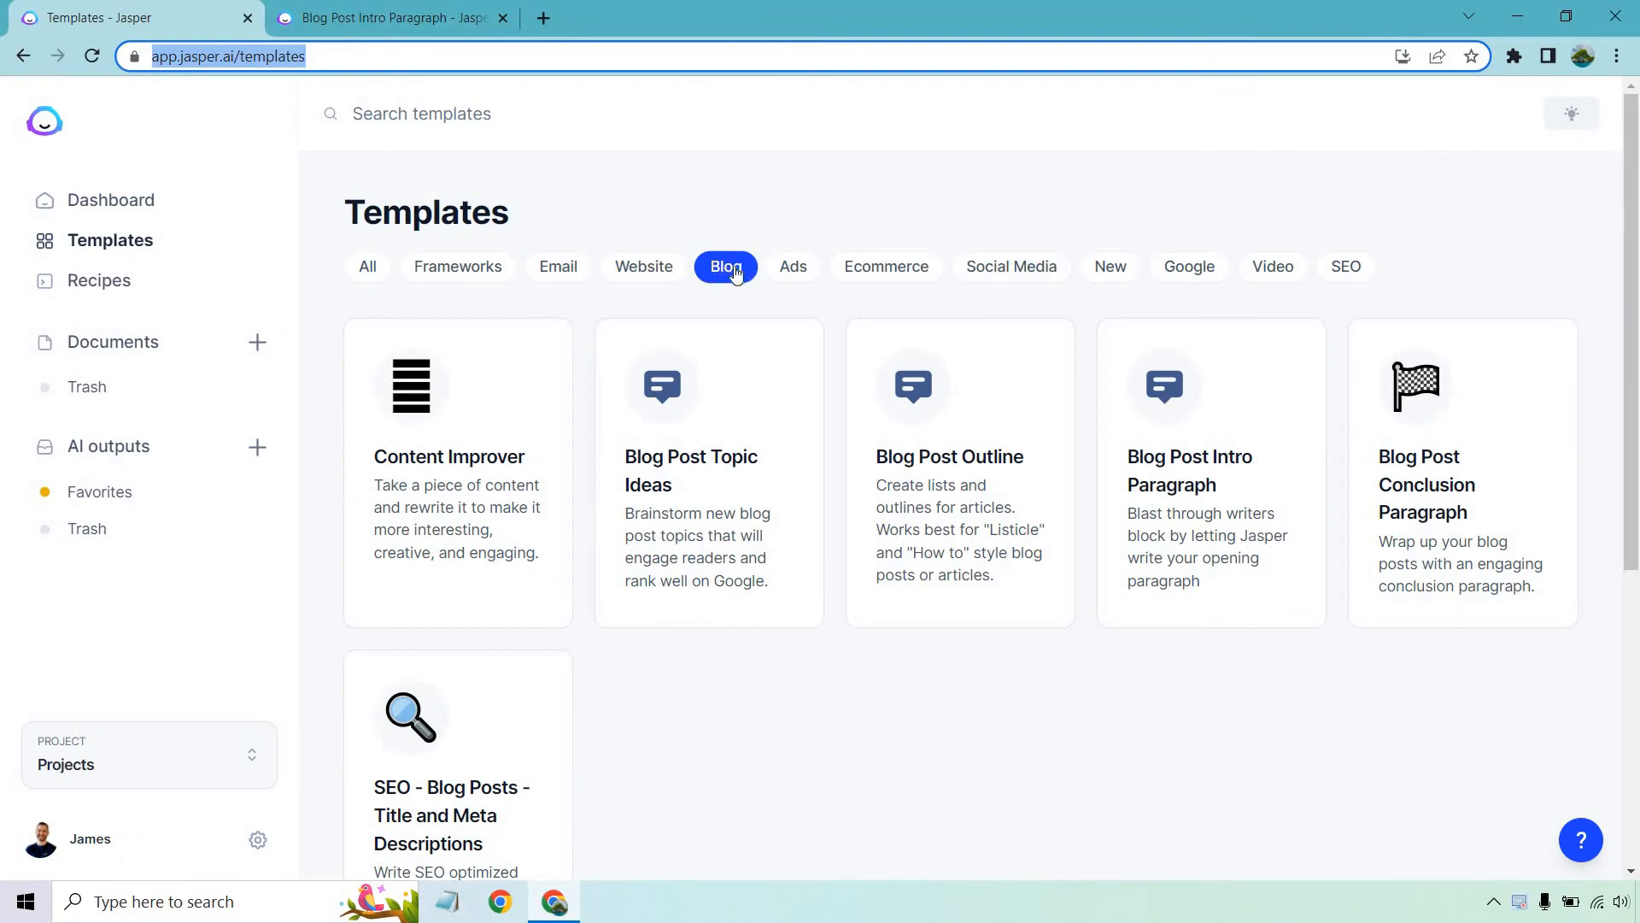
mouse_move(914, 234)
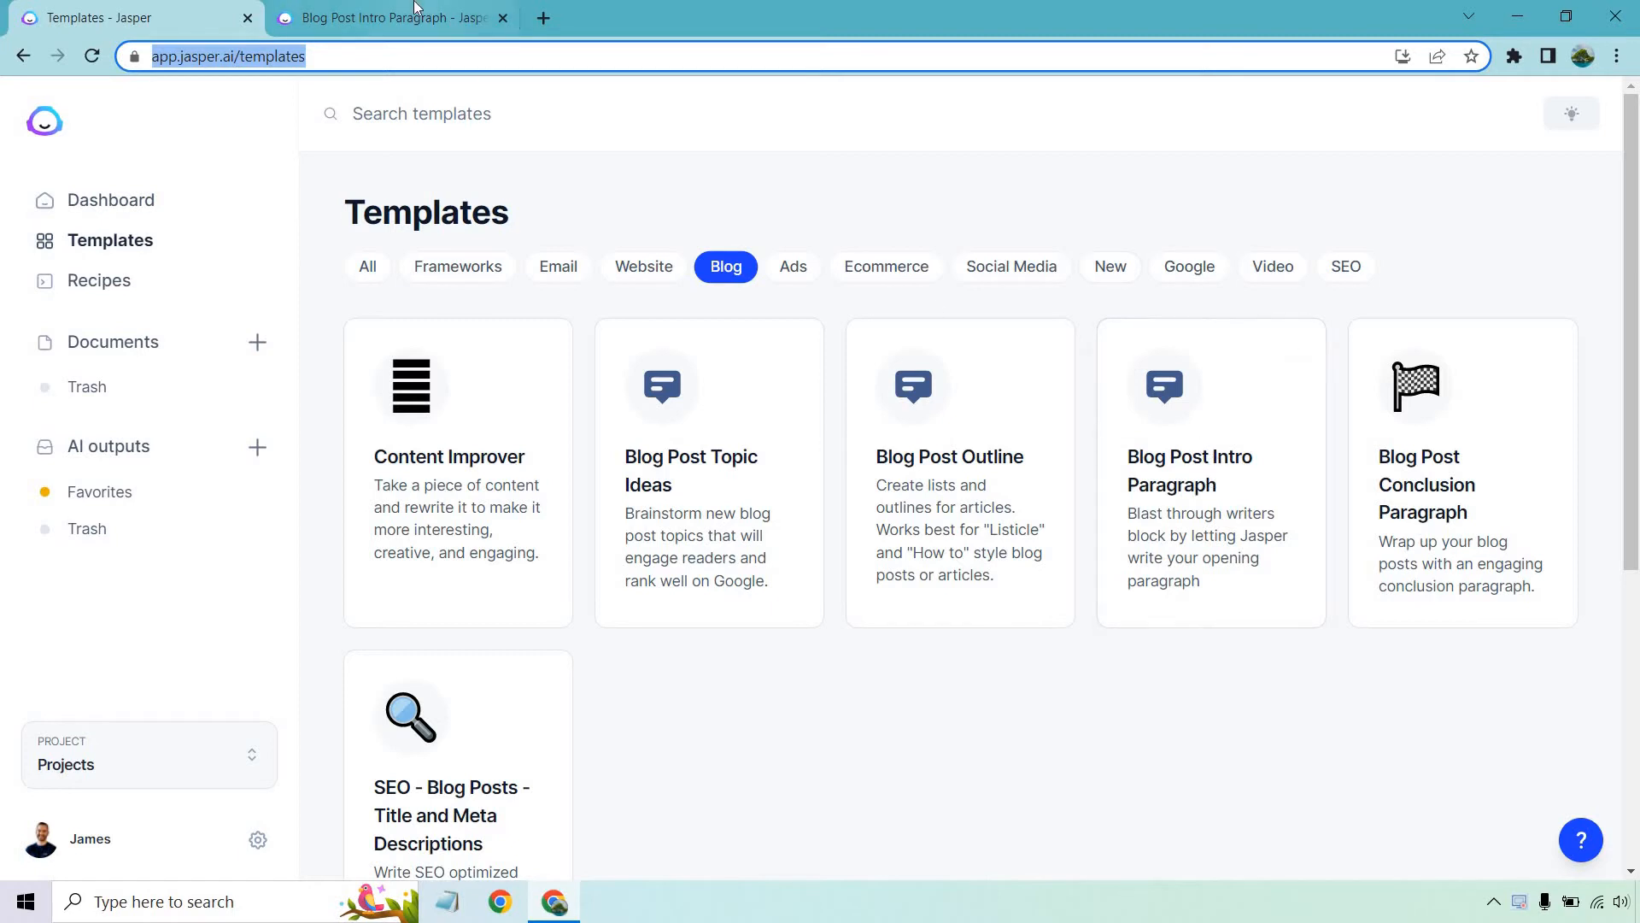
Step: Switch to the browser tab holding the filled-in Blog Post Intro Paragraph template
left_click(388, 18)
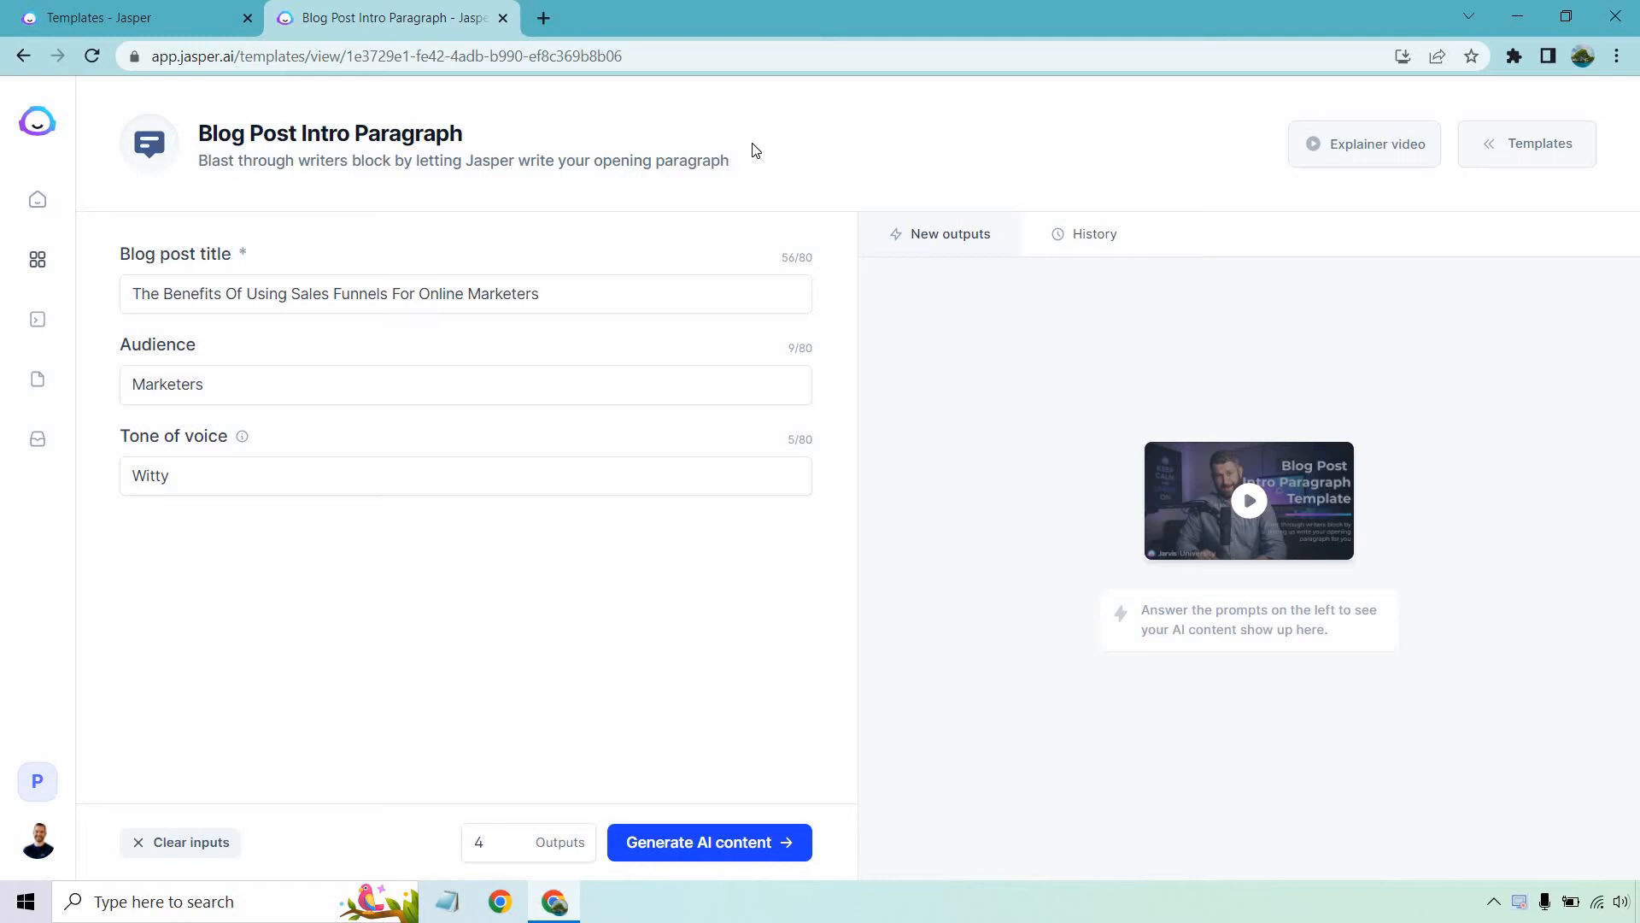
mouse_move(596, 222)
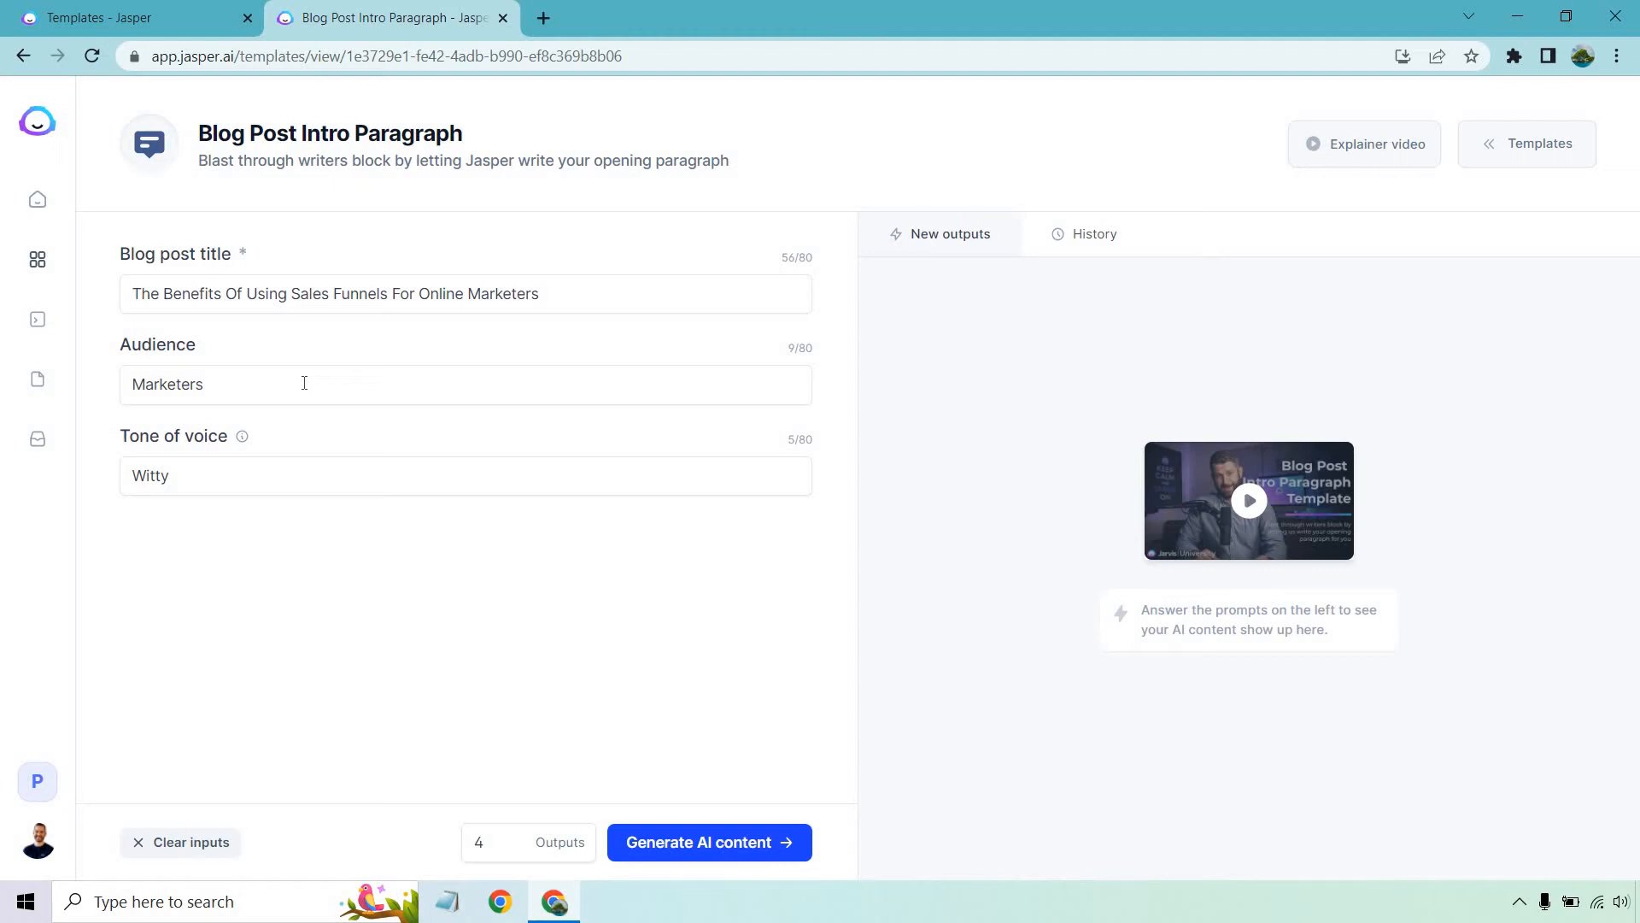
mouse_move(303, 475)
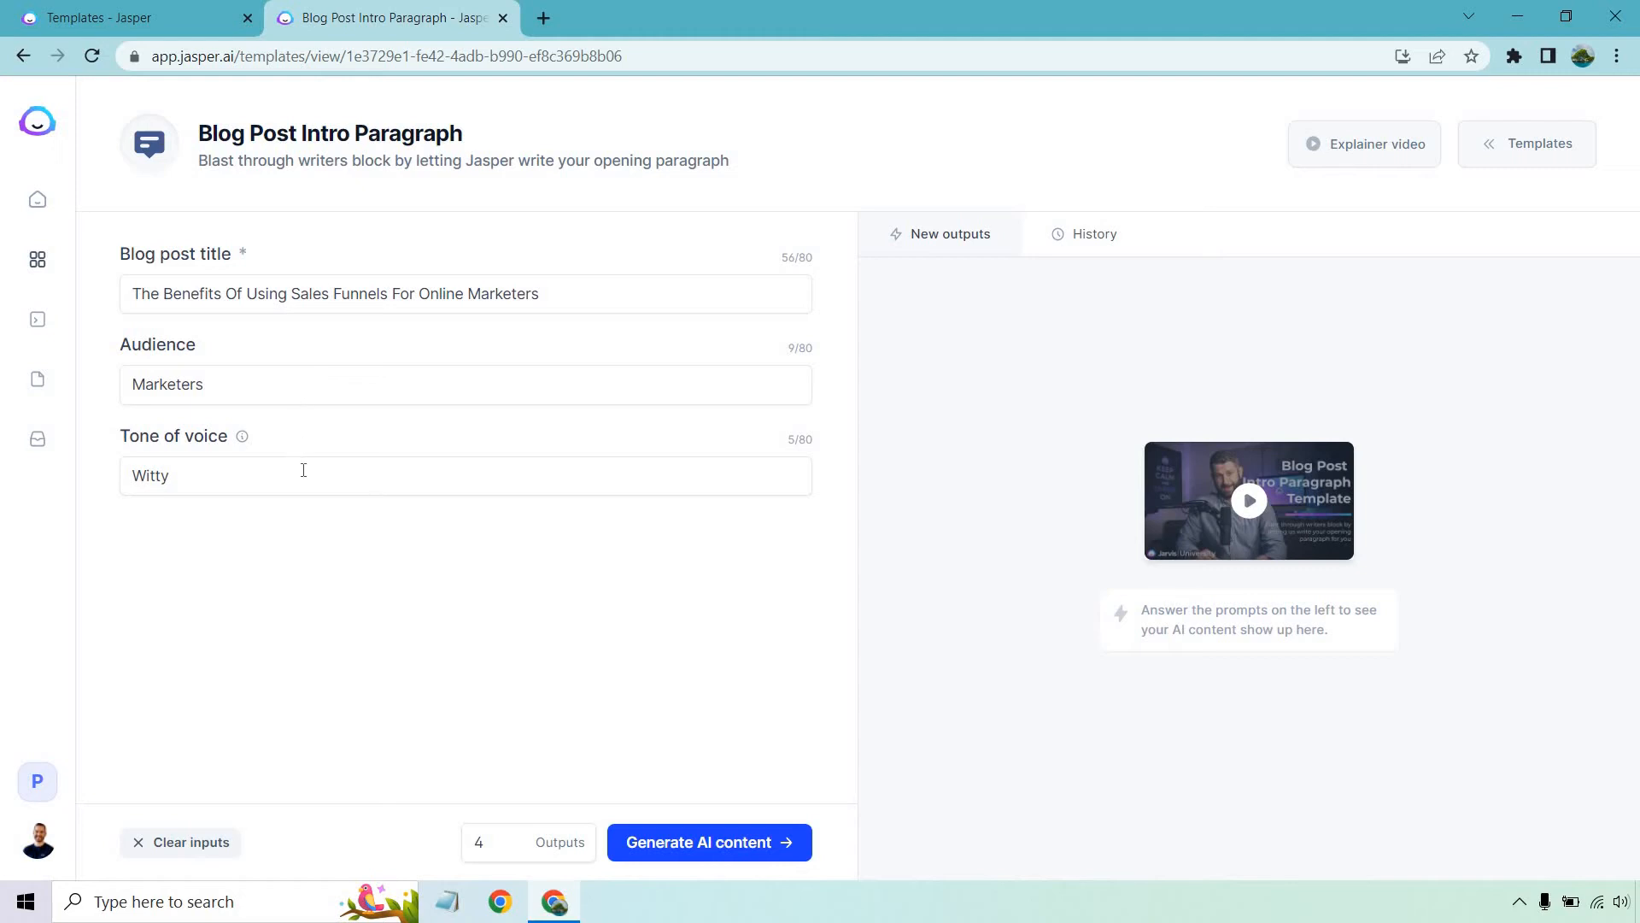
mouse_move(328, 584)
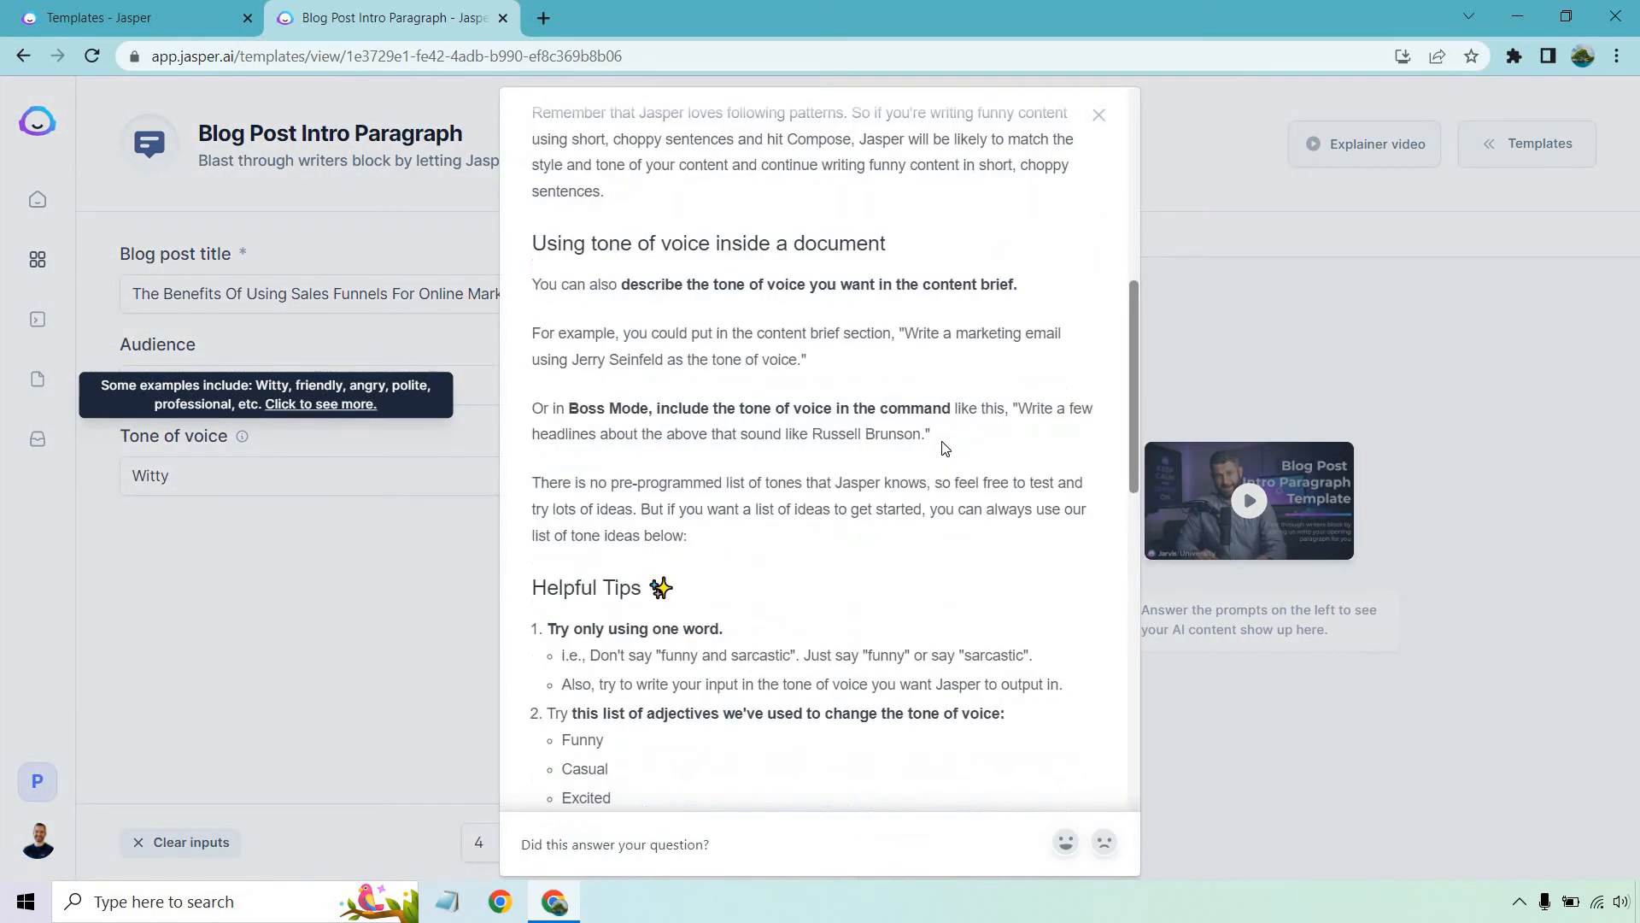
Step: Scroll down the tone-of-voice help article to the list of example tones
scroll("down", 3)
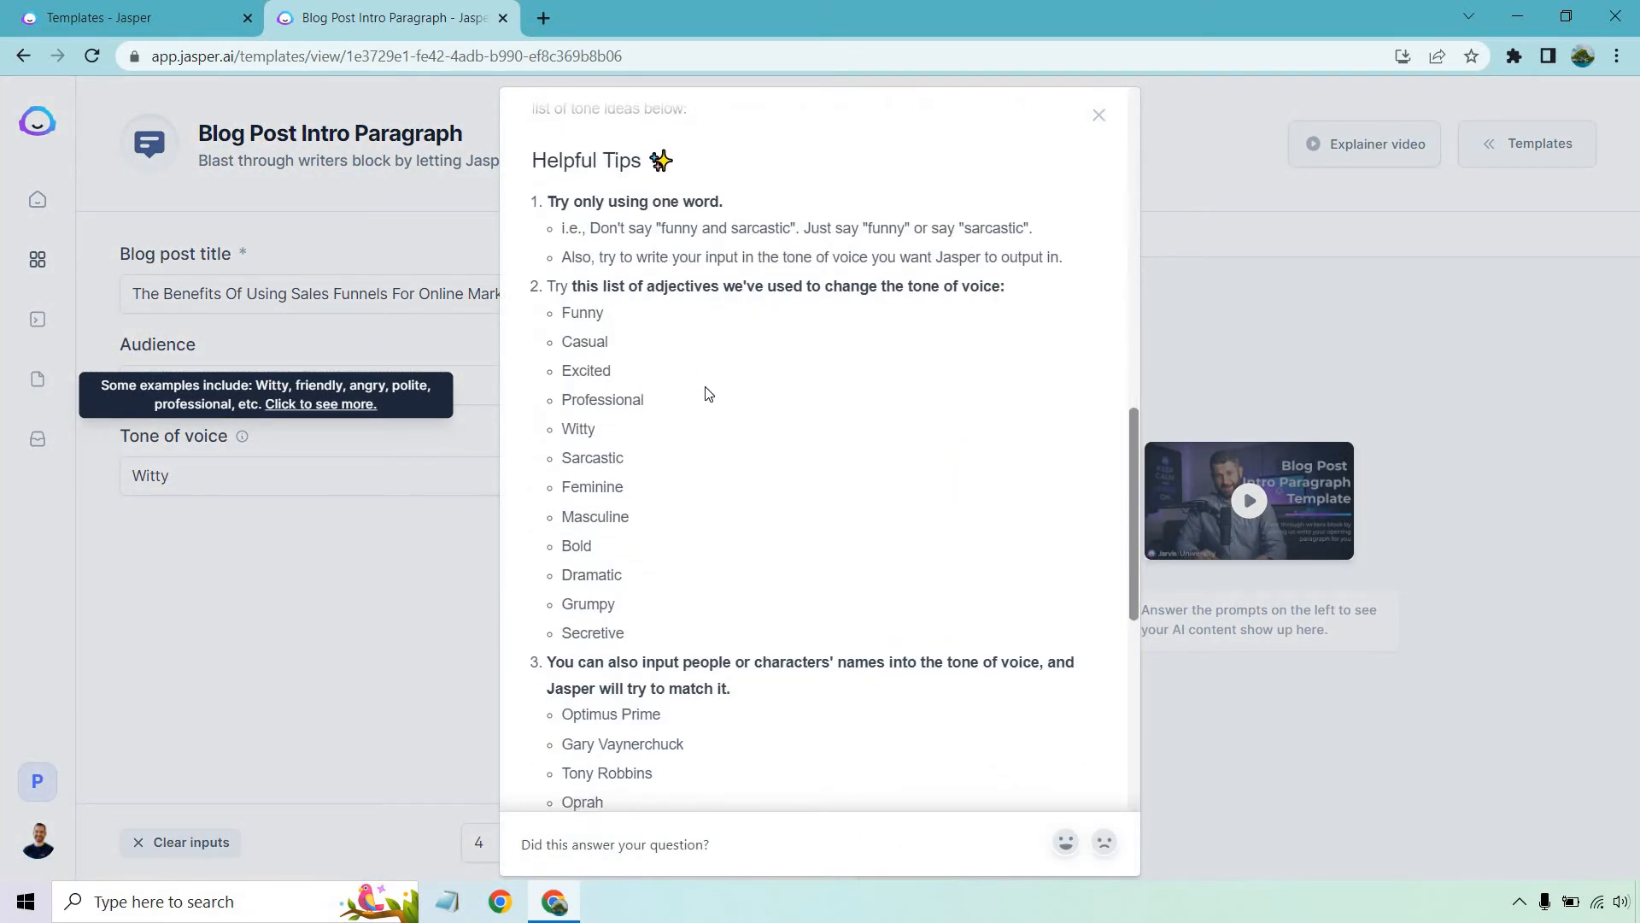
mouse_move(707, 517)
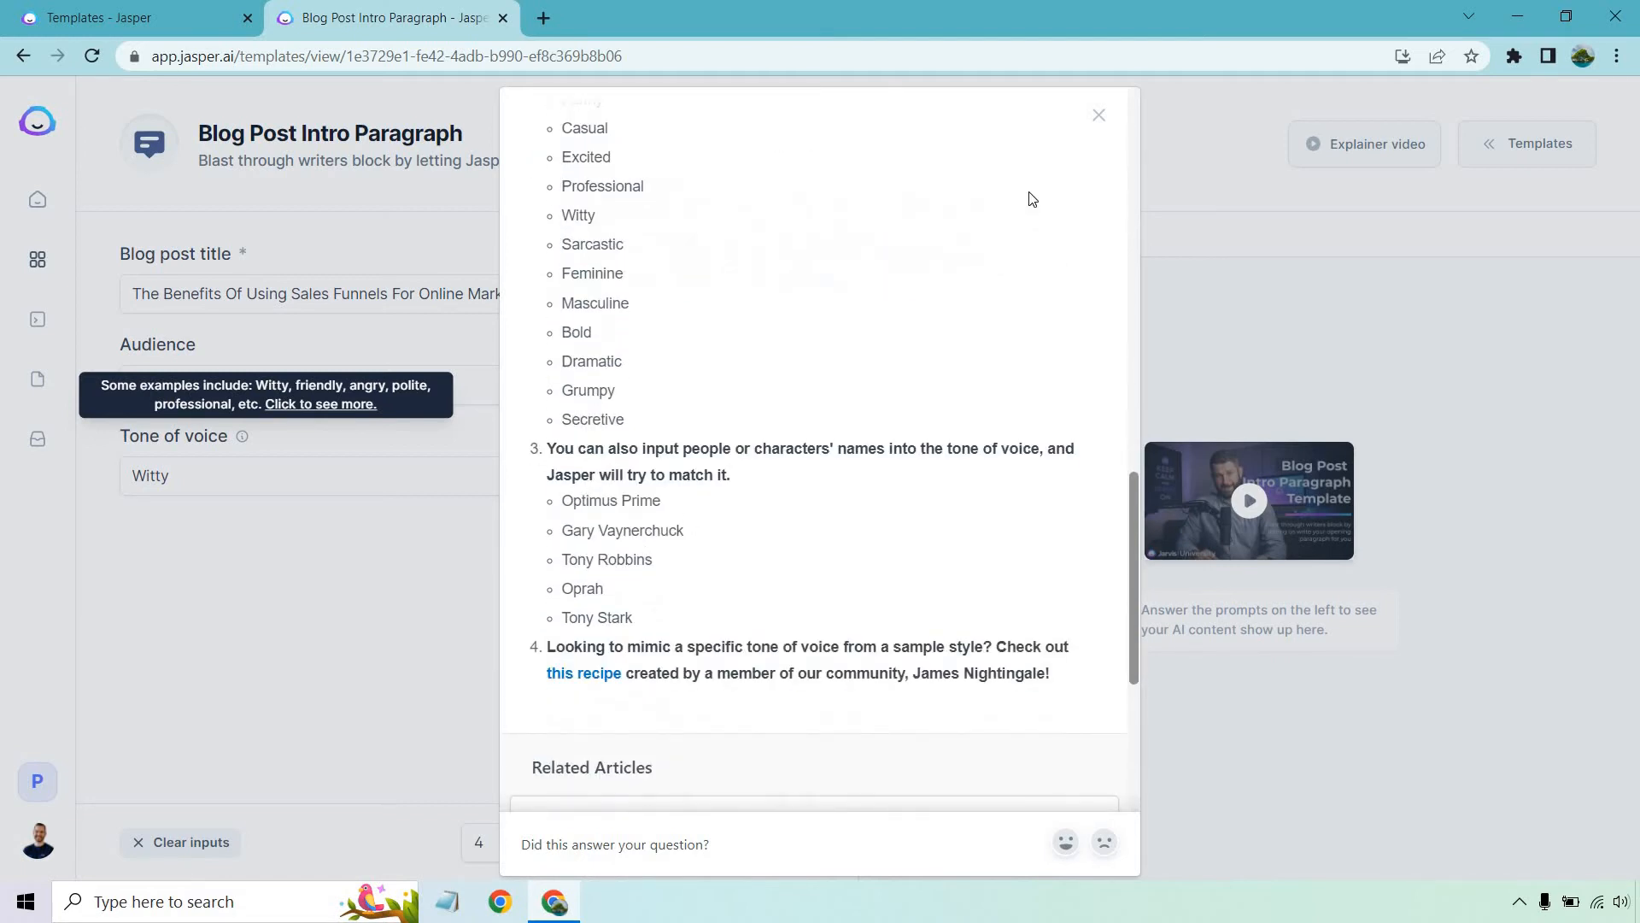
Step: Close the tone-of-voice help article, returning to the template form
left_click(1098, 115)
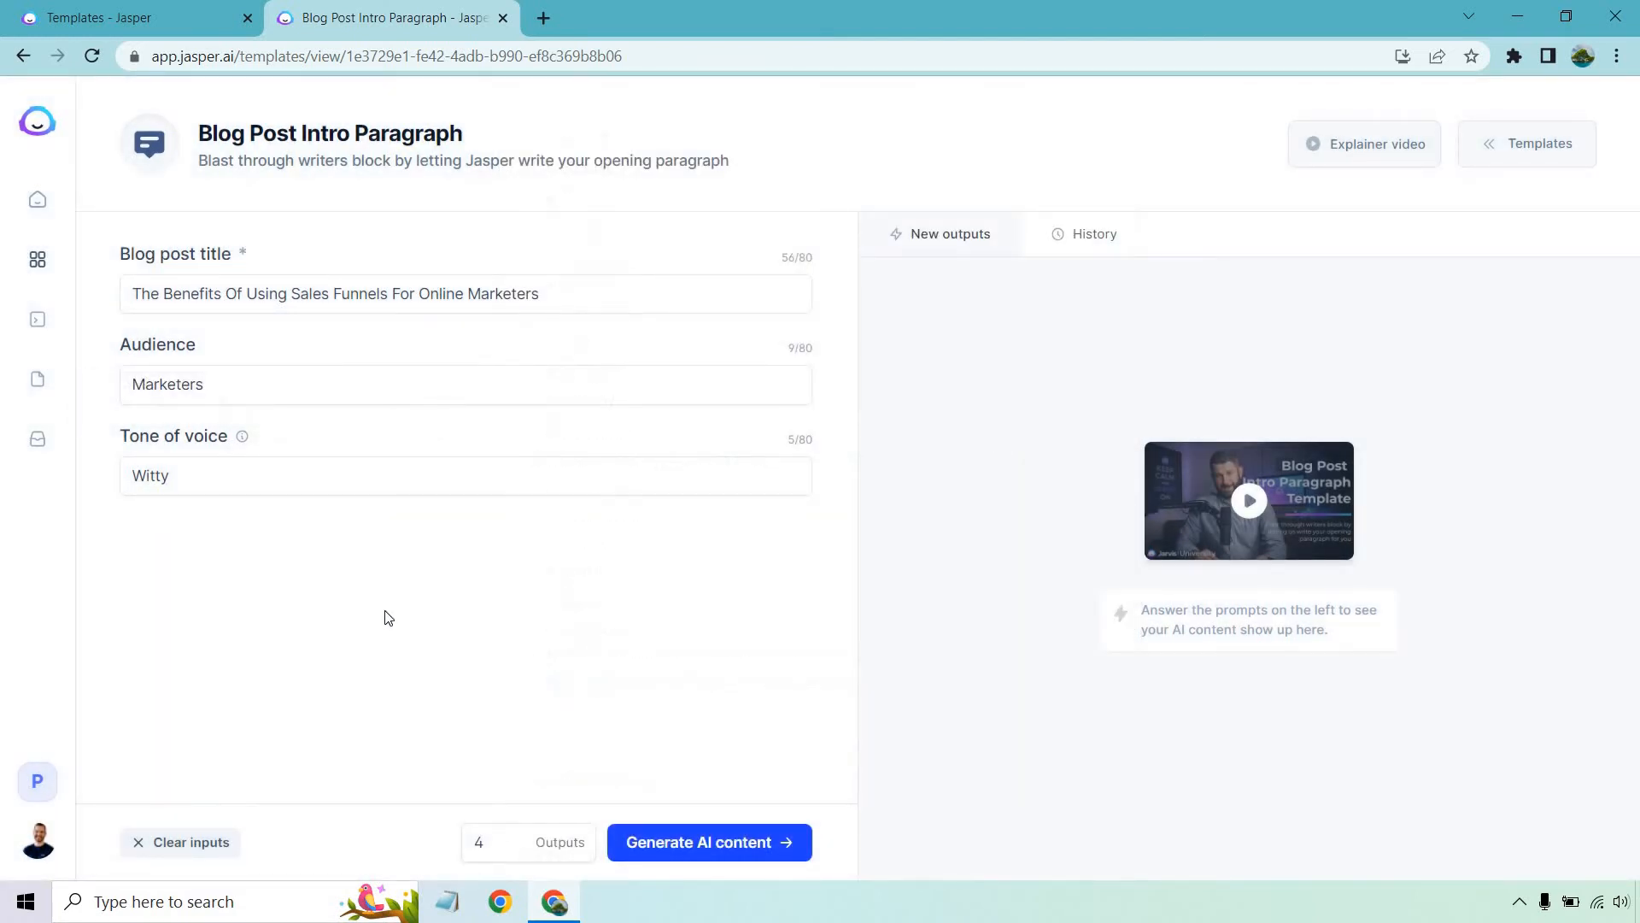
mouse_move(757, 683)
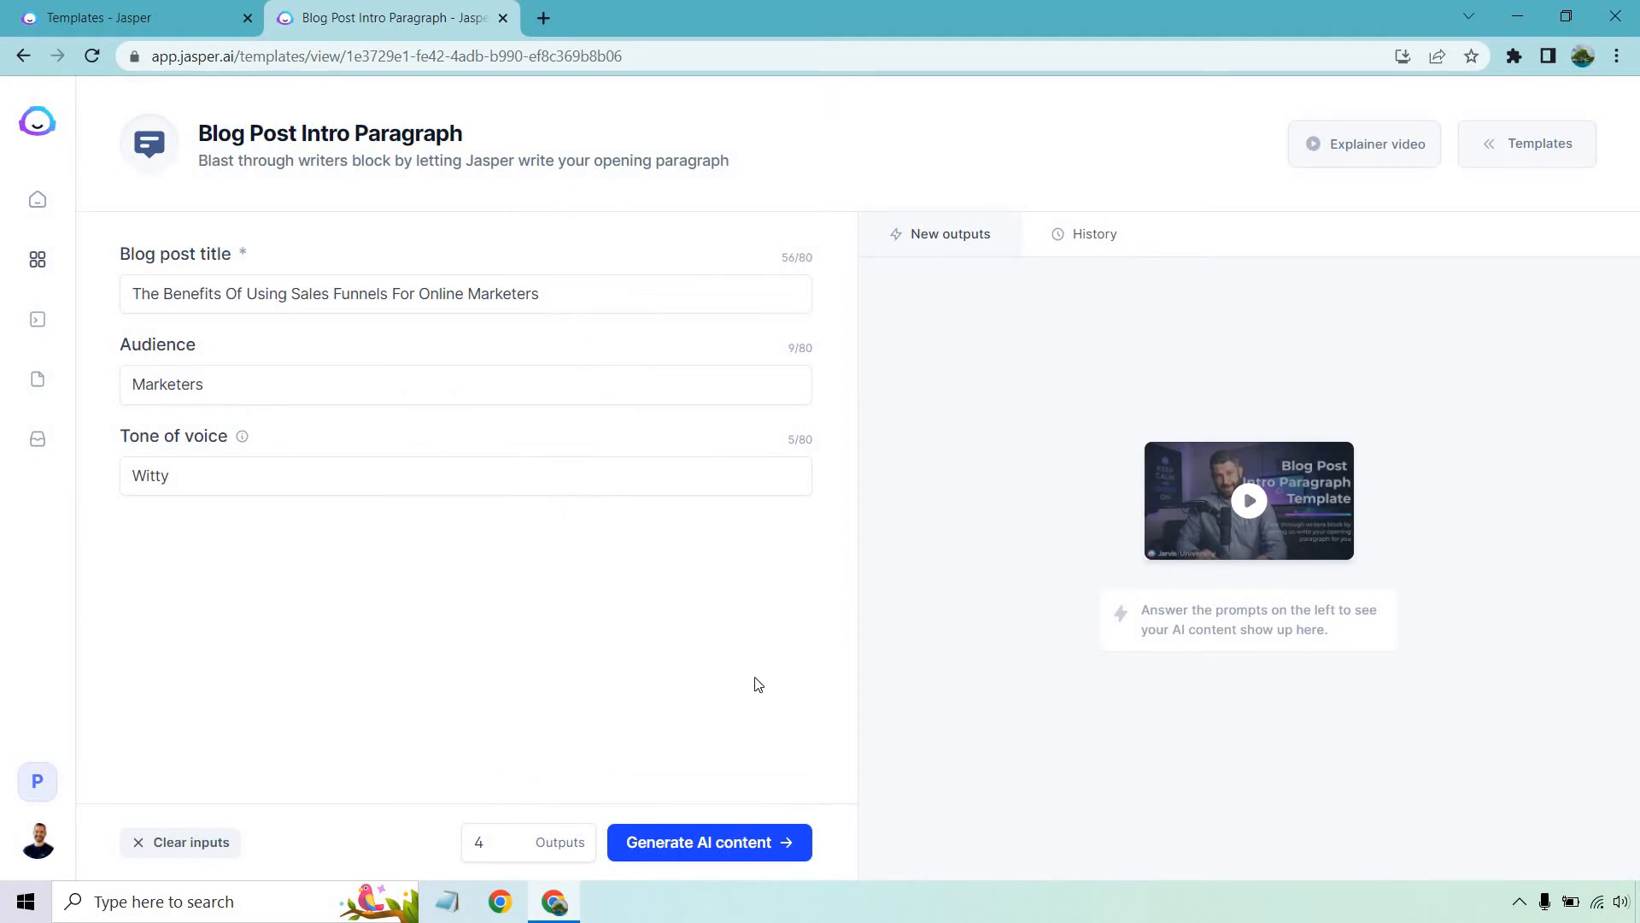
mouse_move(753, 696)
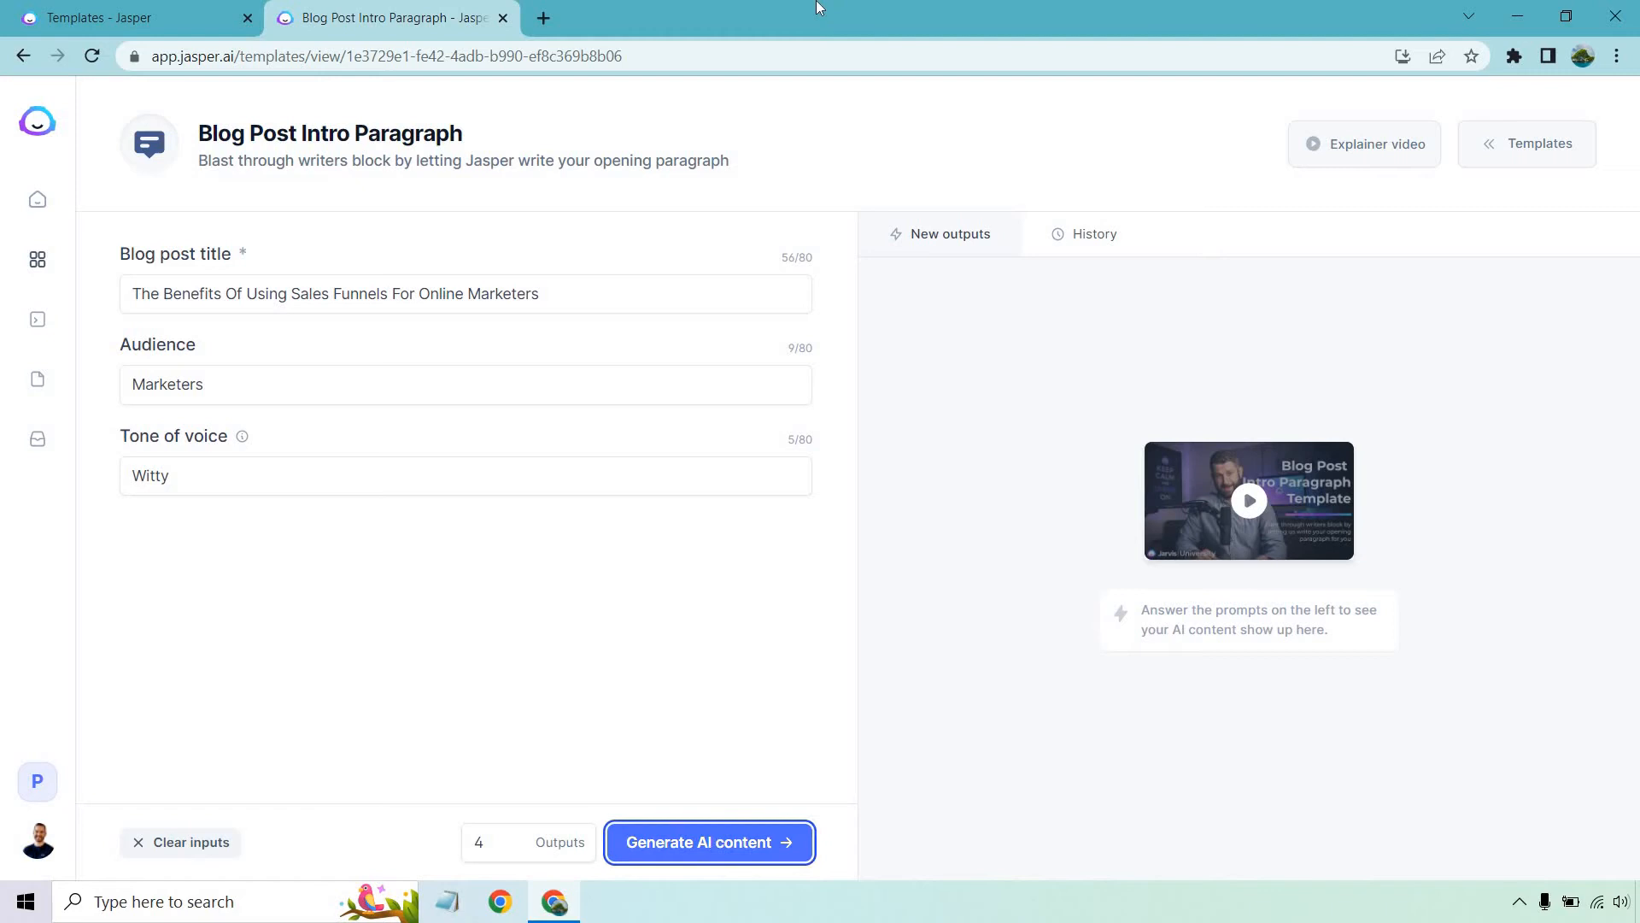
Step: Generate four witty sales-funnel intro paragraphs and scroll through the new results
left_click(709, 842)
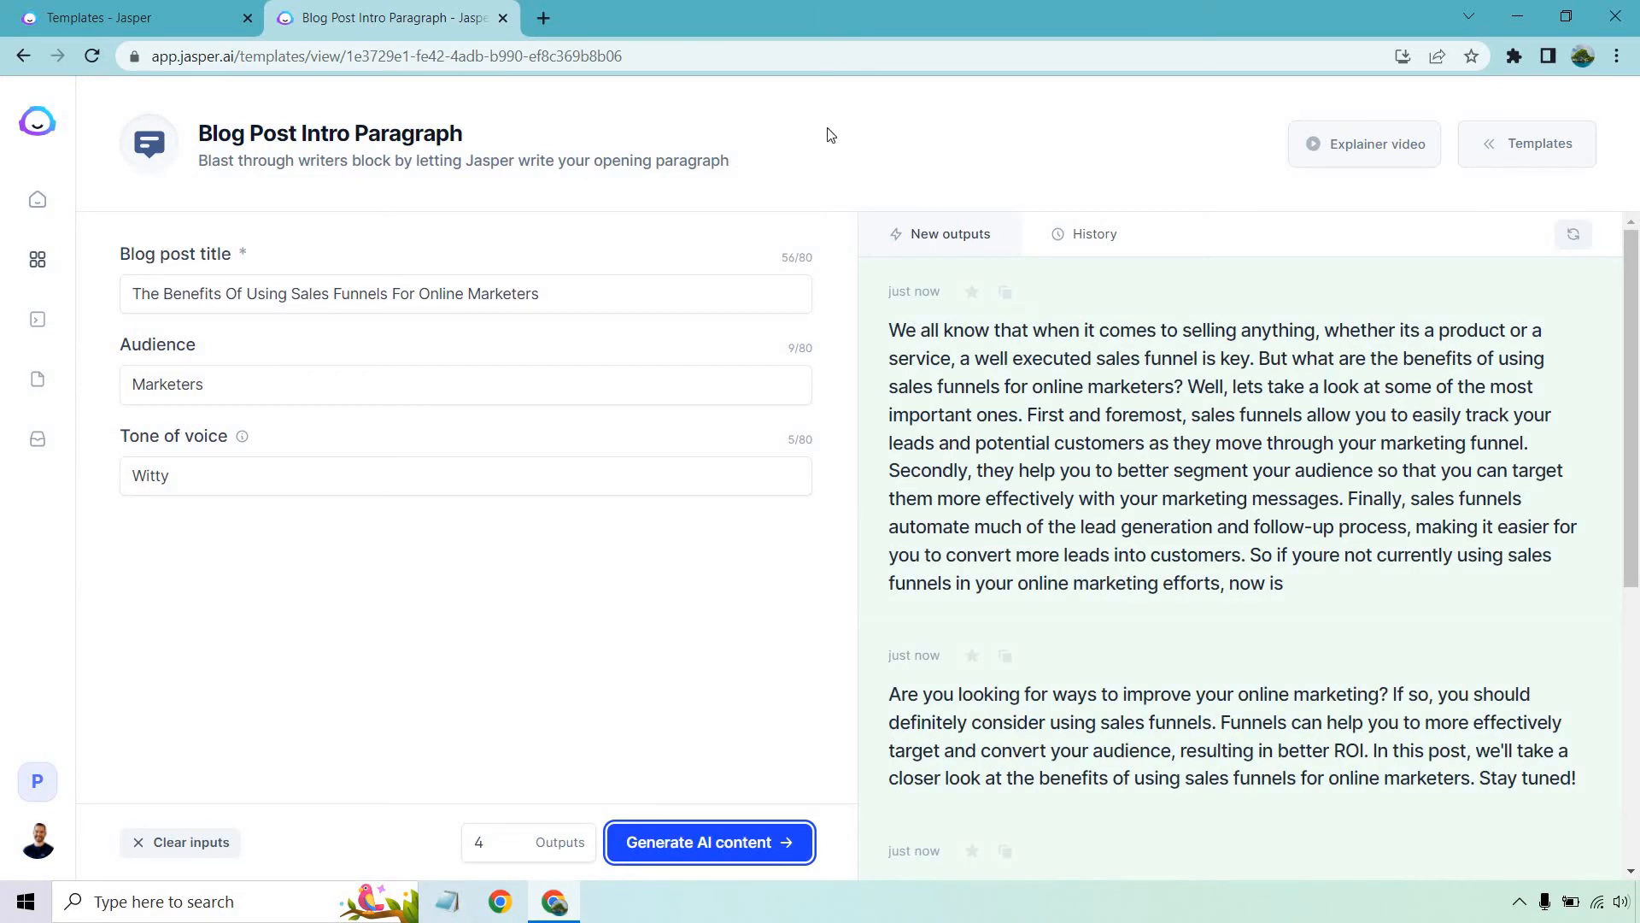
mouse_move(843, 282)
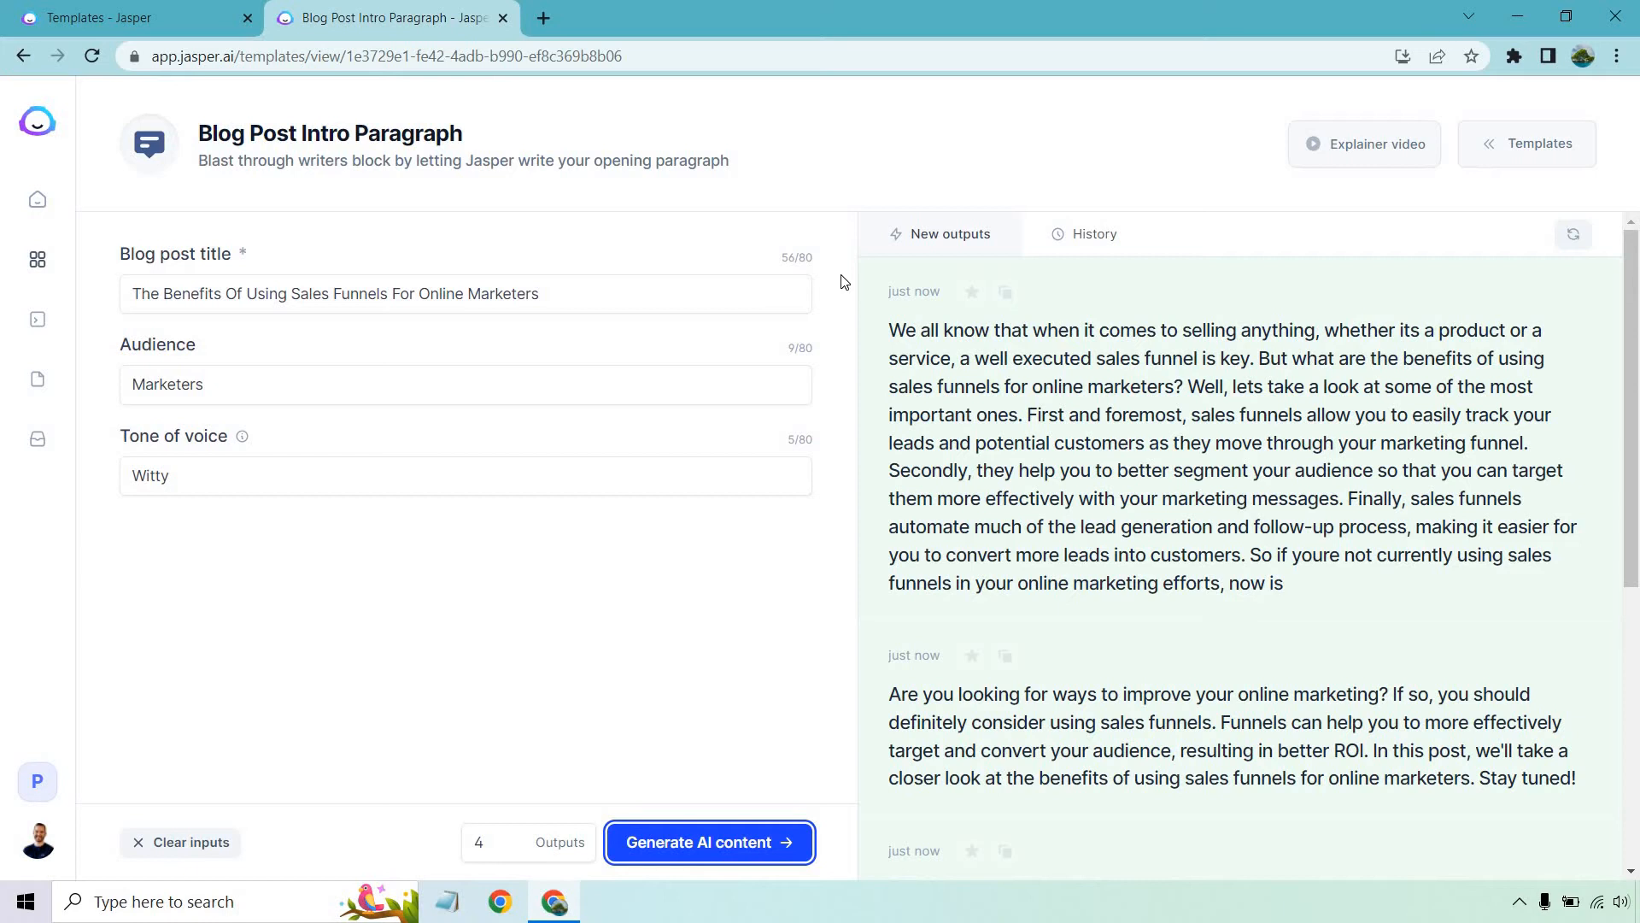
scroll("down", 3)
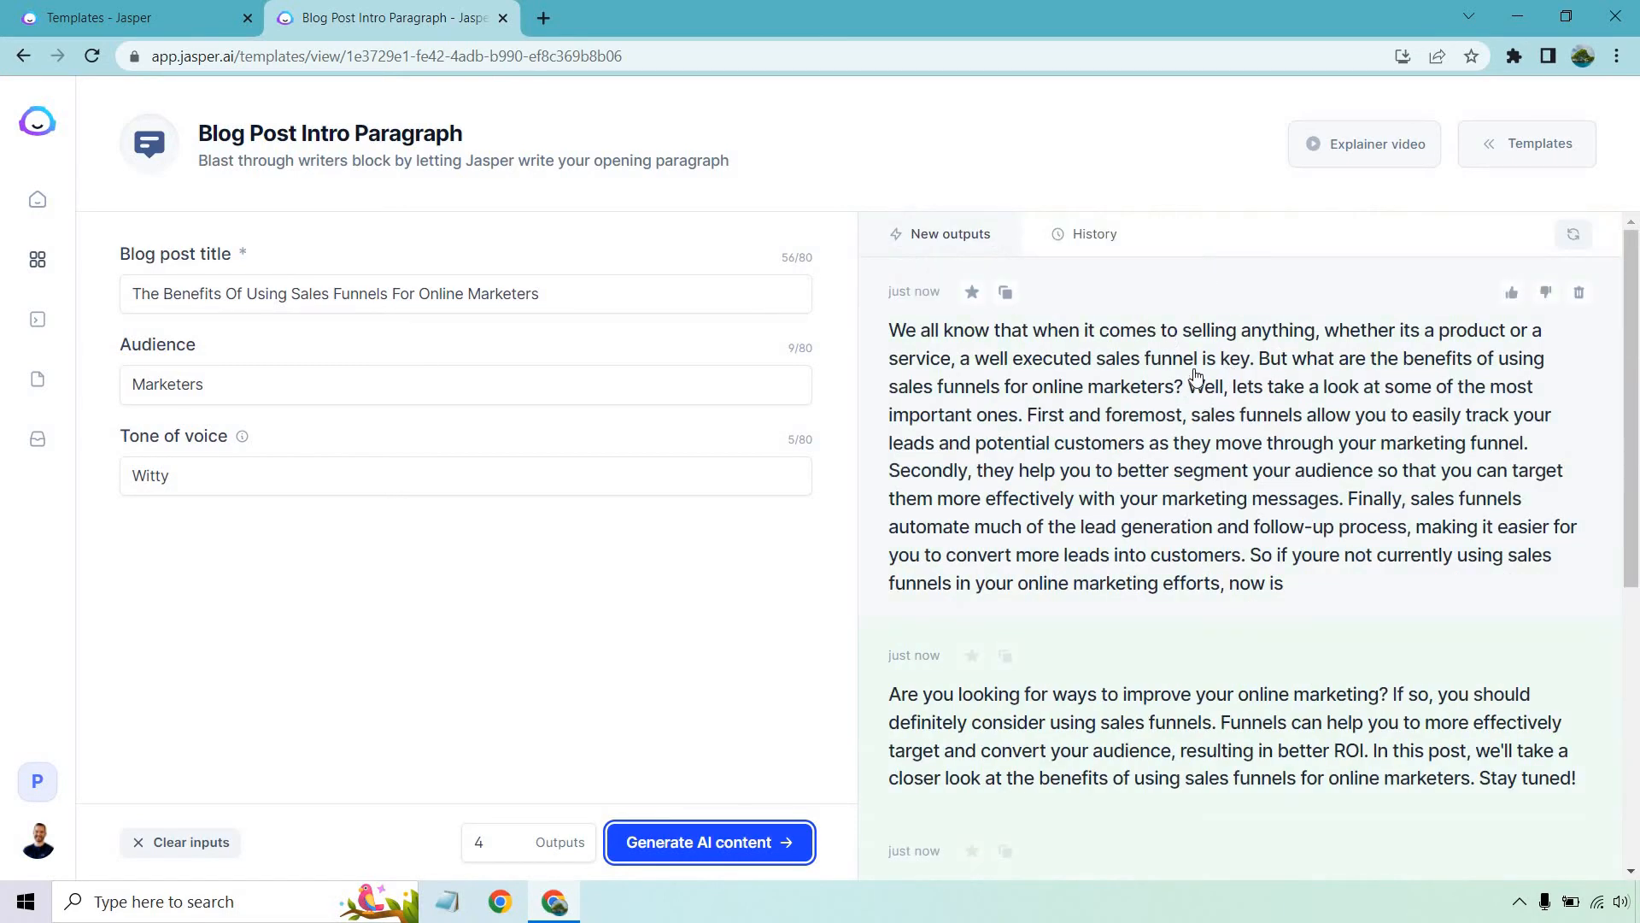
mouse_move(1227, 566)
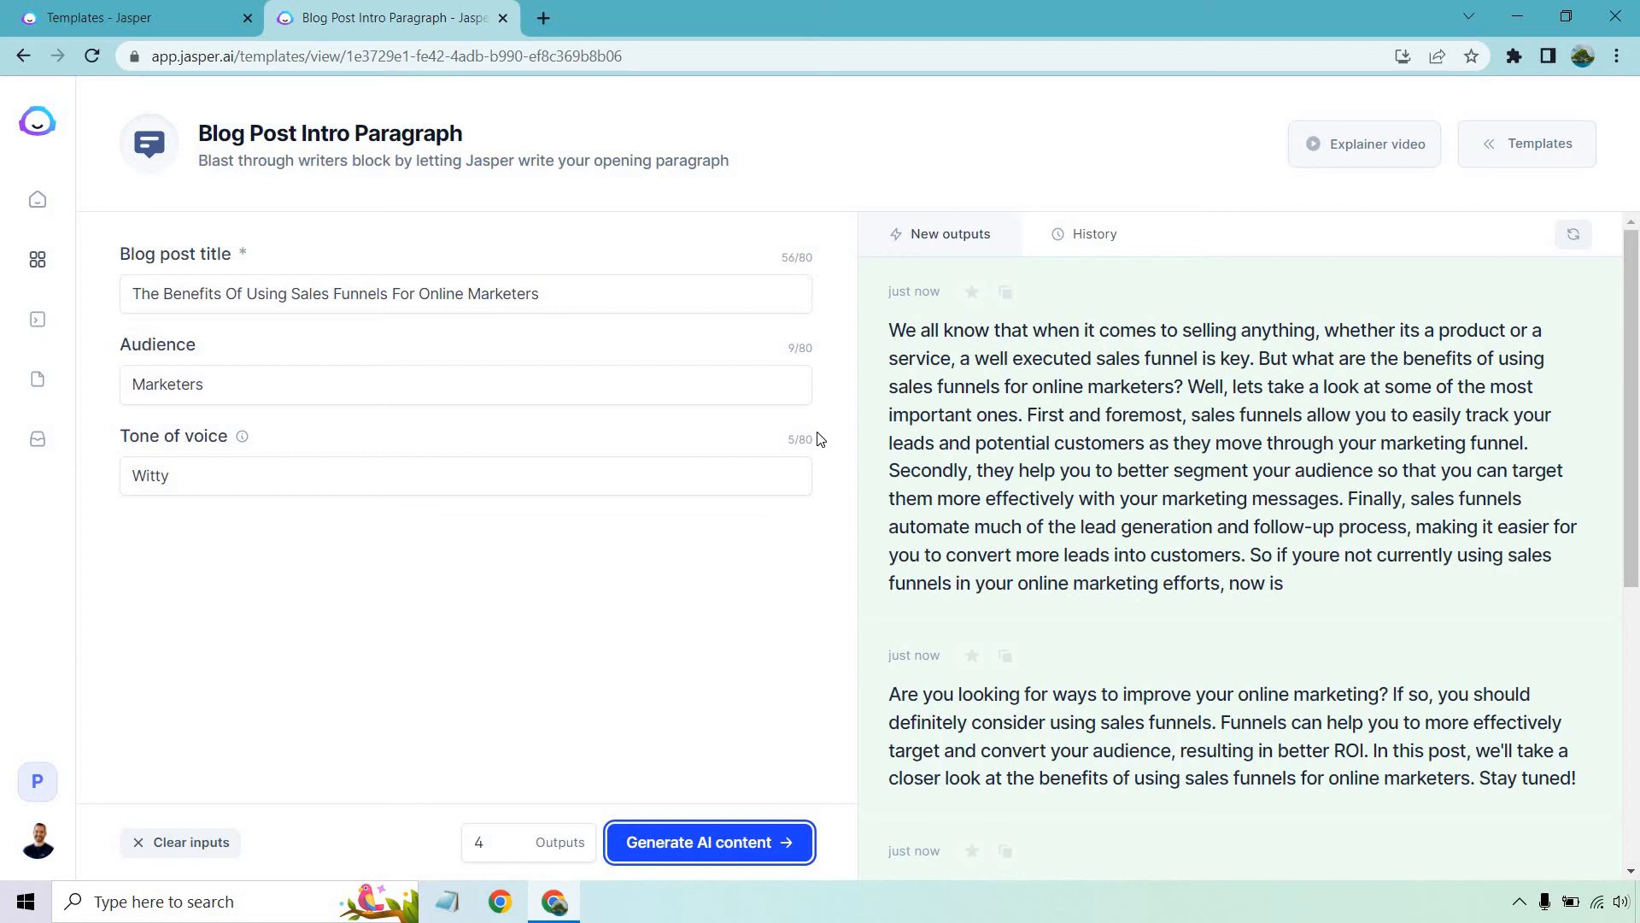
scroll("down", 3)
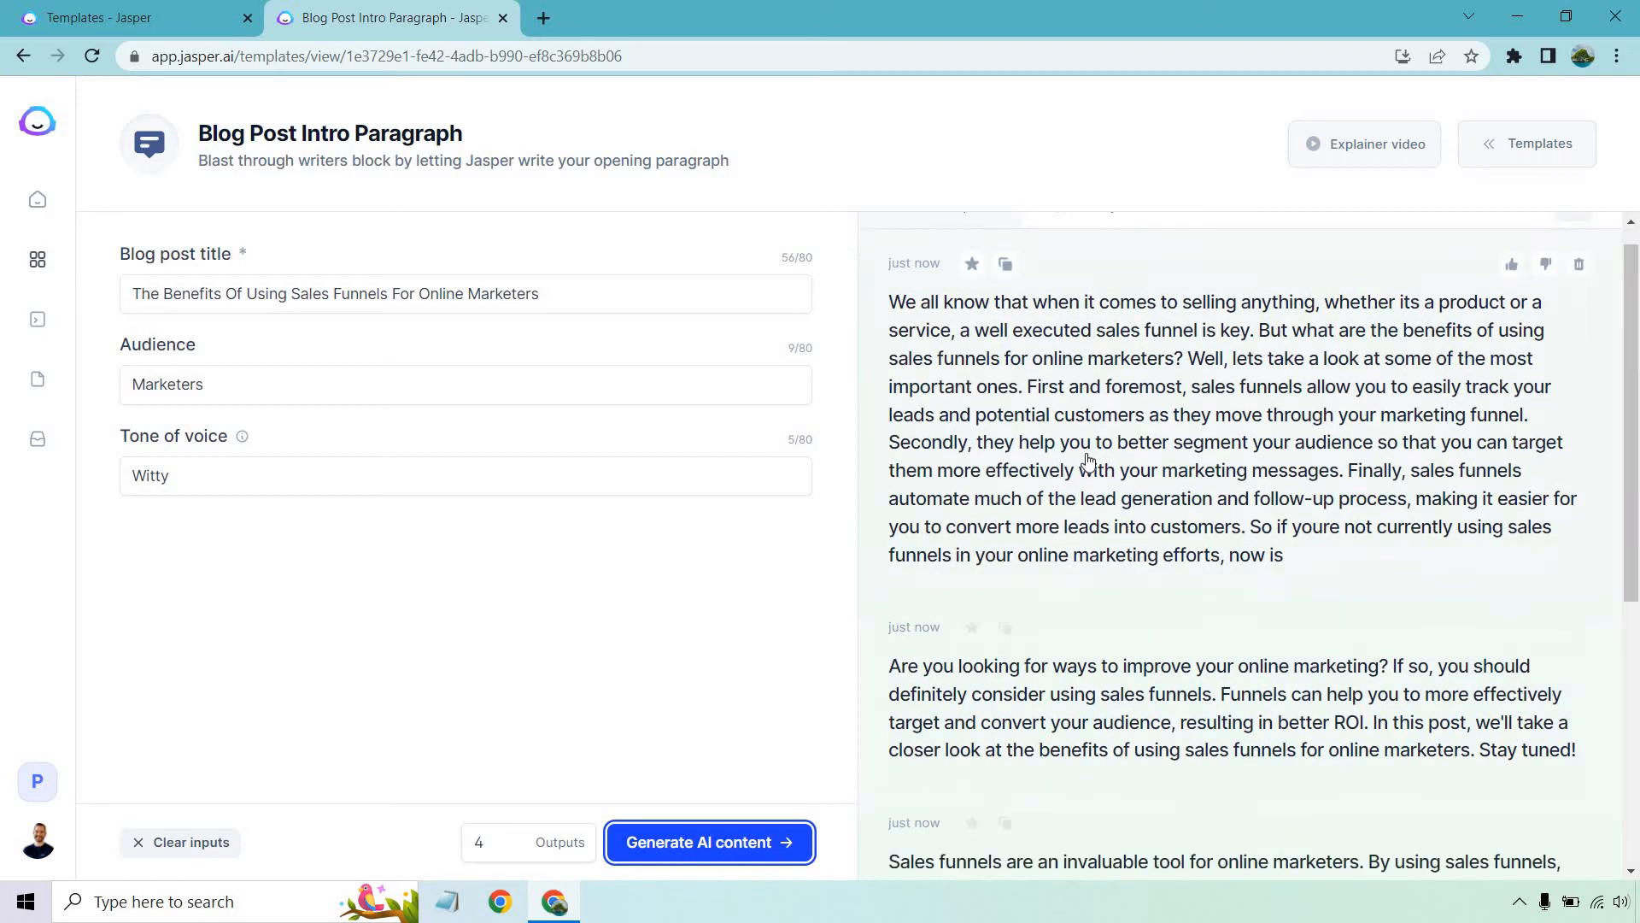
scroll("down", 3)
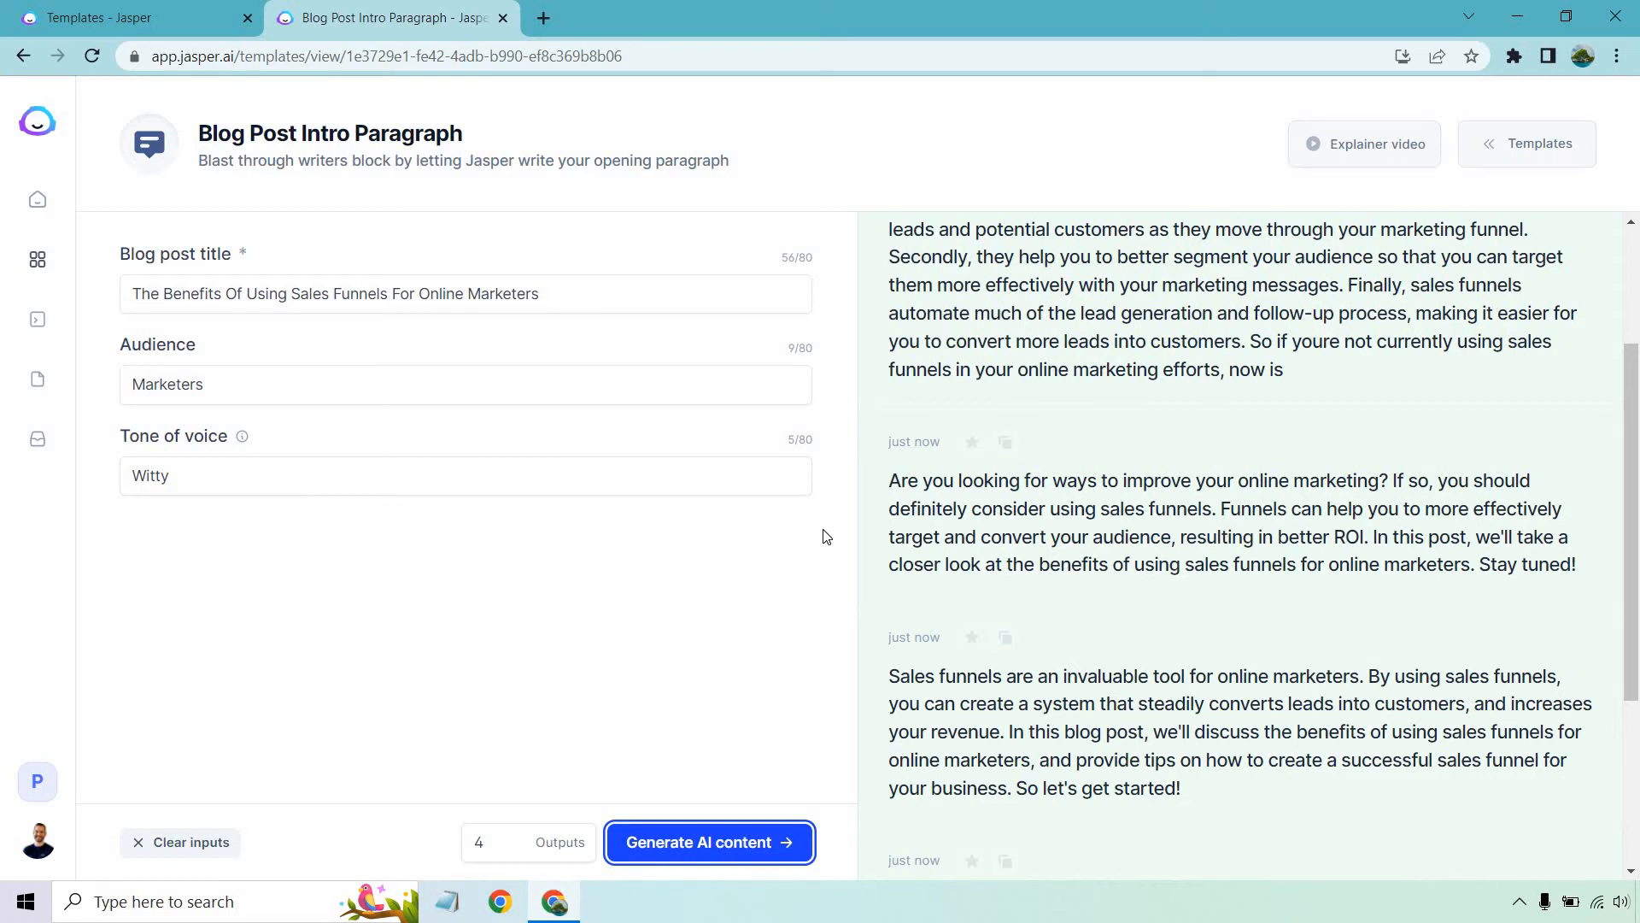
mouse_move(1569, 560)
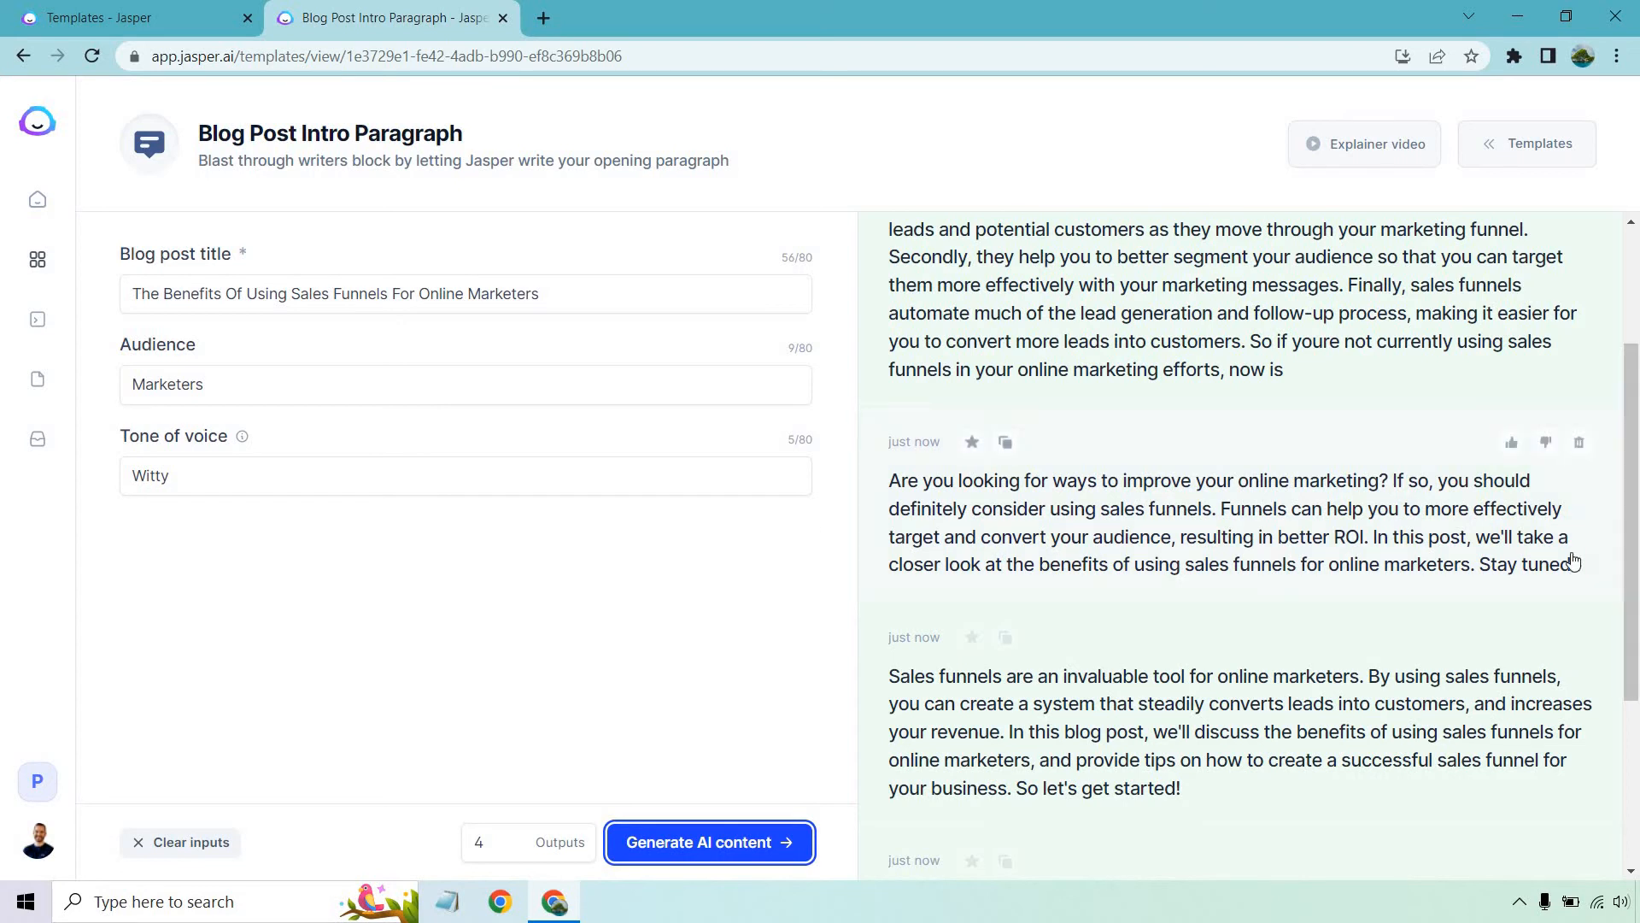
mouse_move(855, 574)
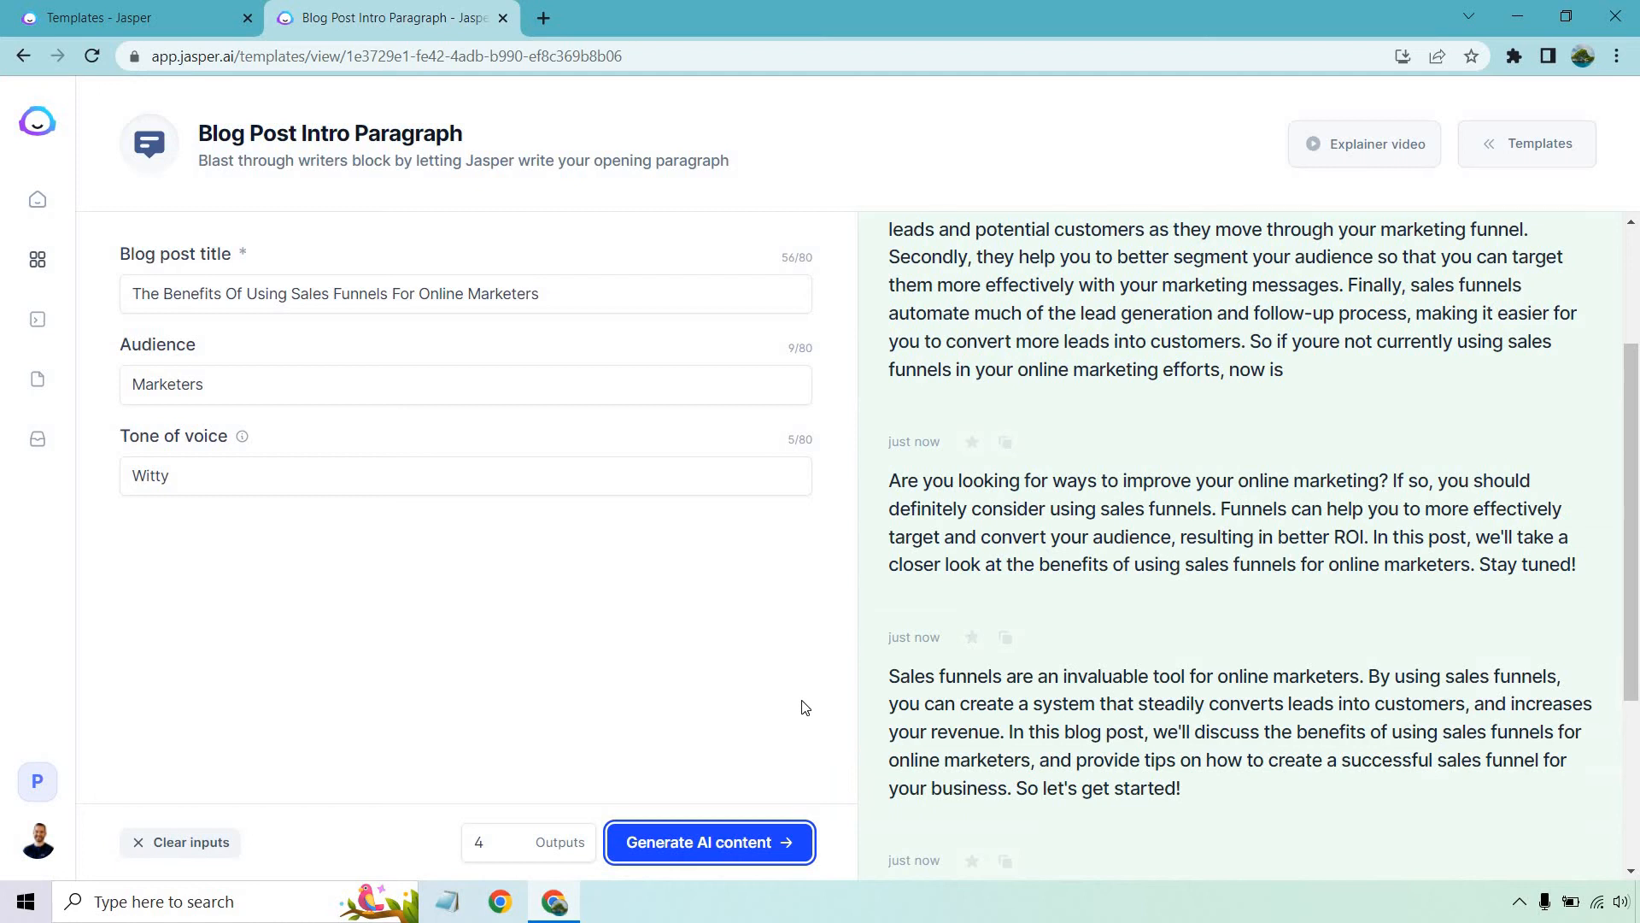
mouse_move(1406, 692)
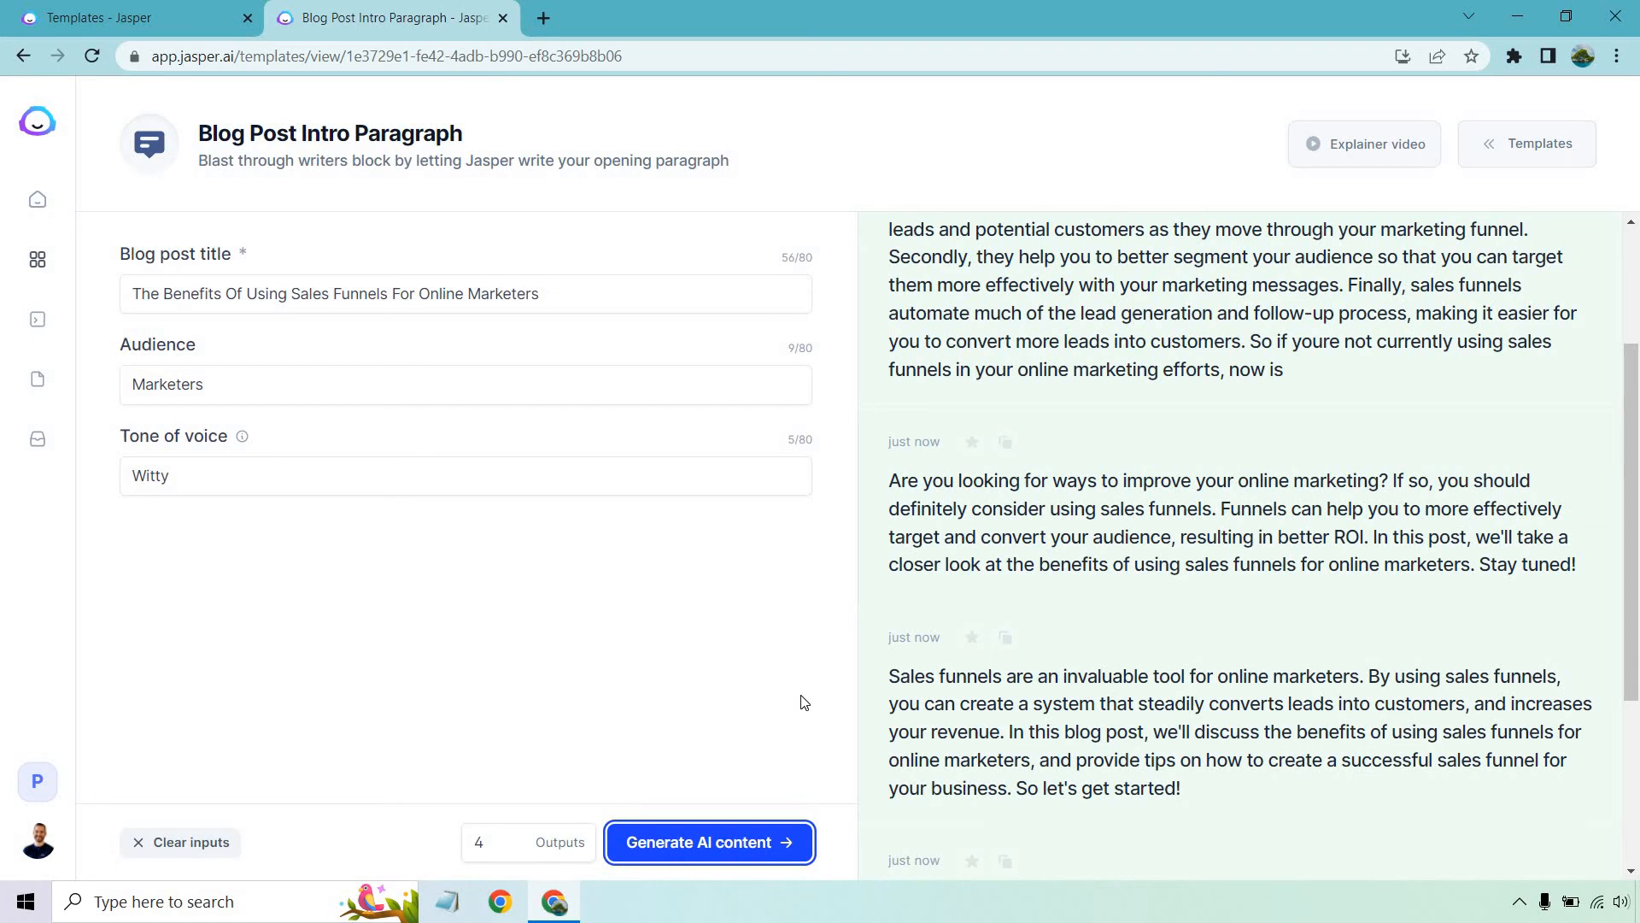
scroll("down", 3)
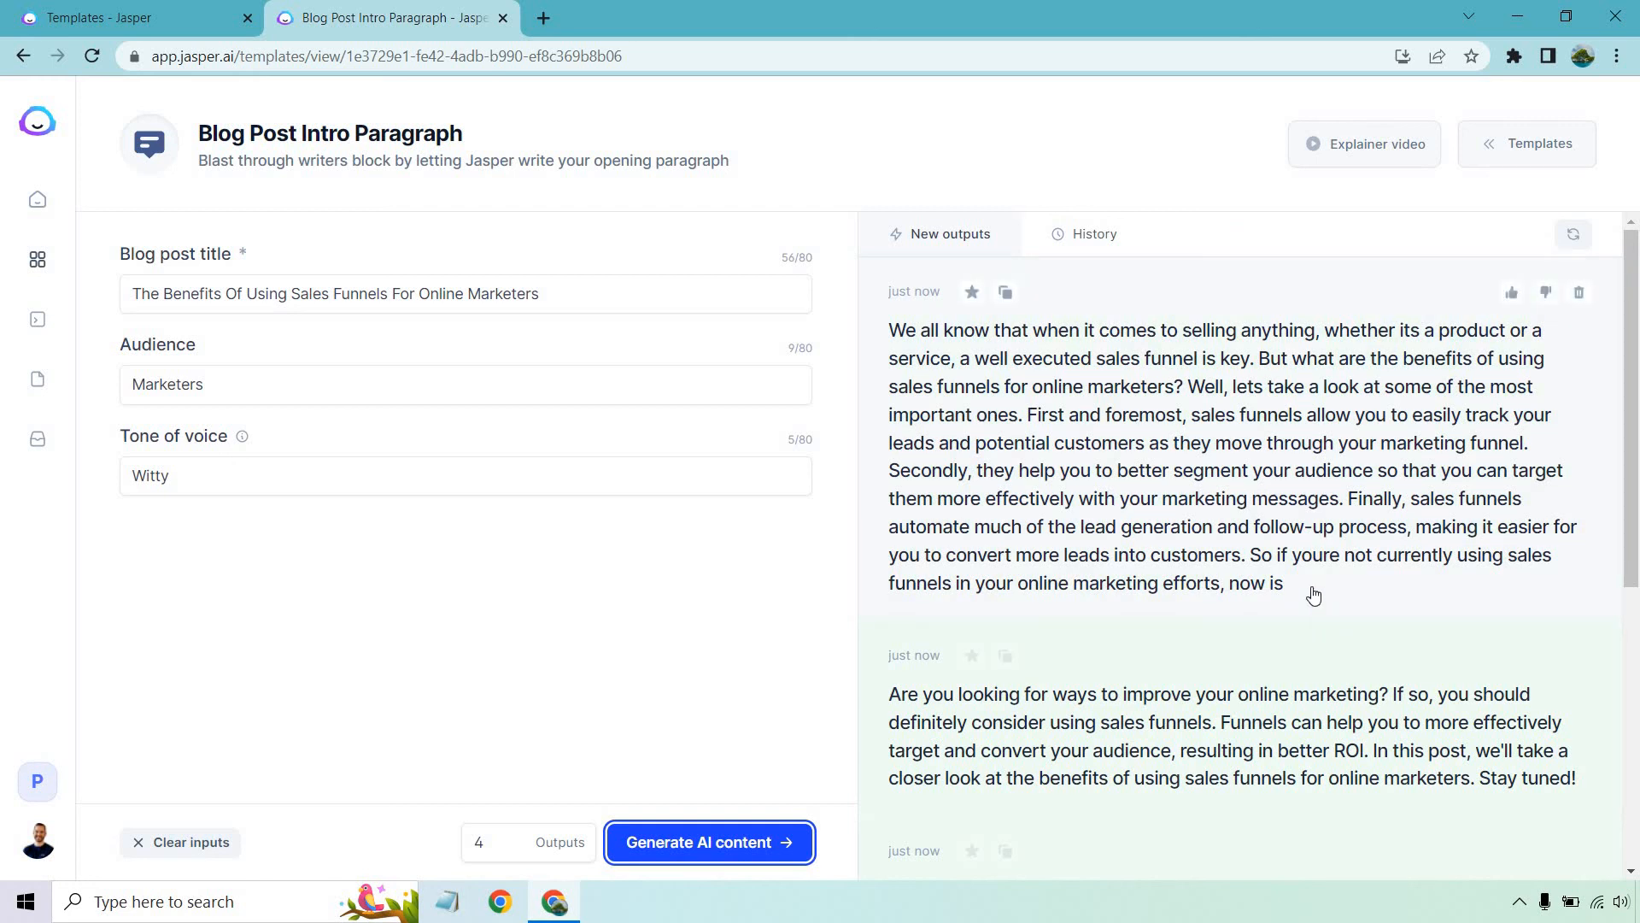
mouse_move(1194, 231)
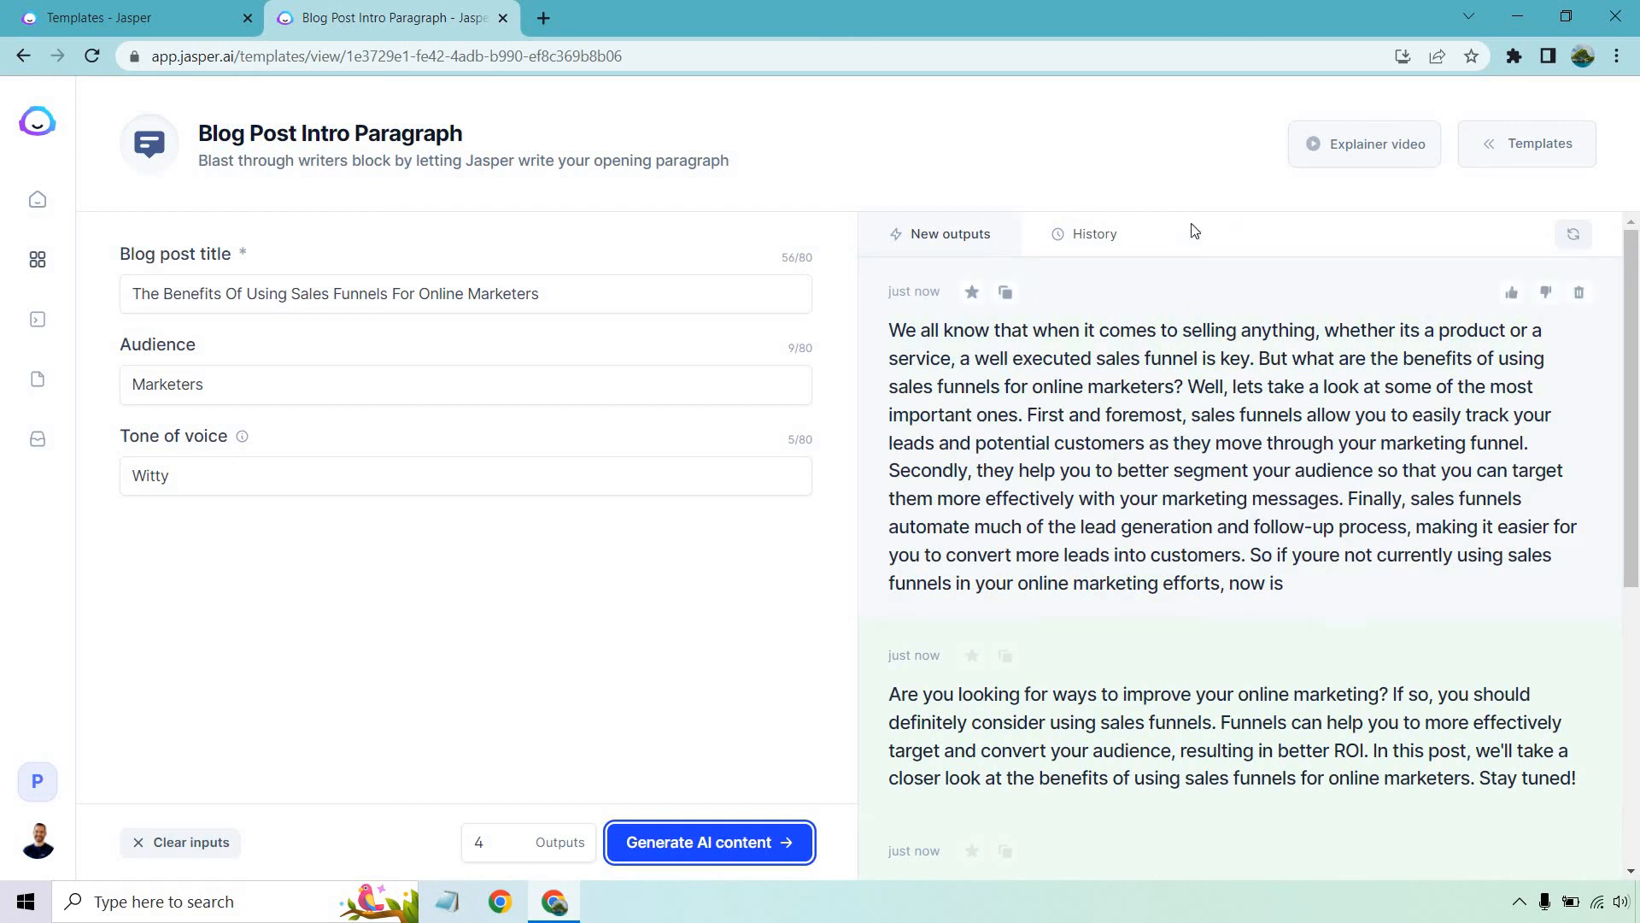